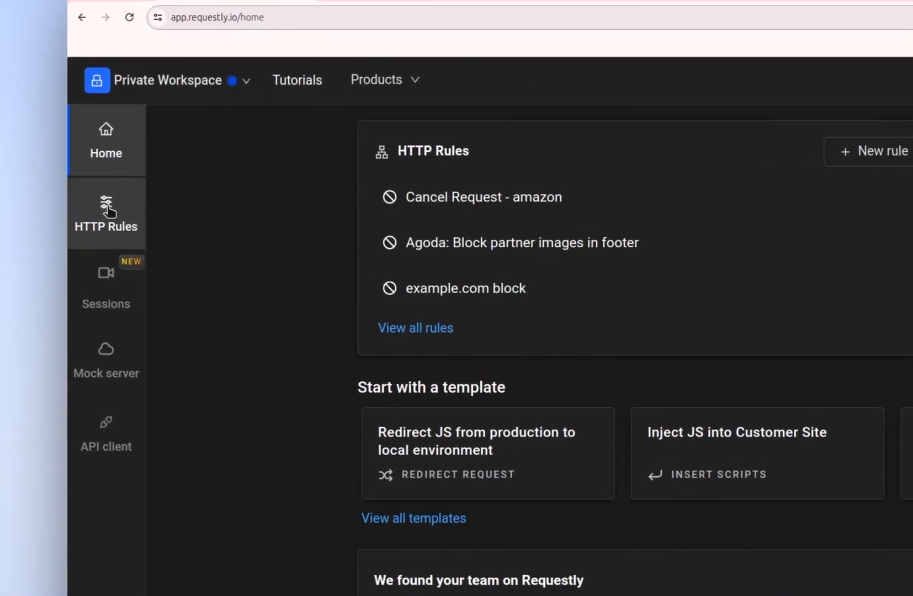
- Open the HTTP Rules section to show the My Rules list
{"action": "left_click", "coordinate": [106, 214]}
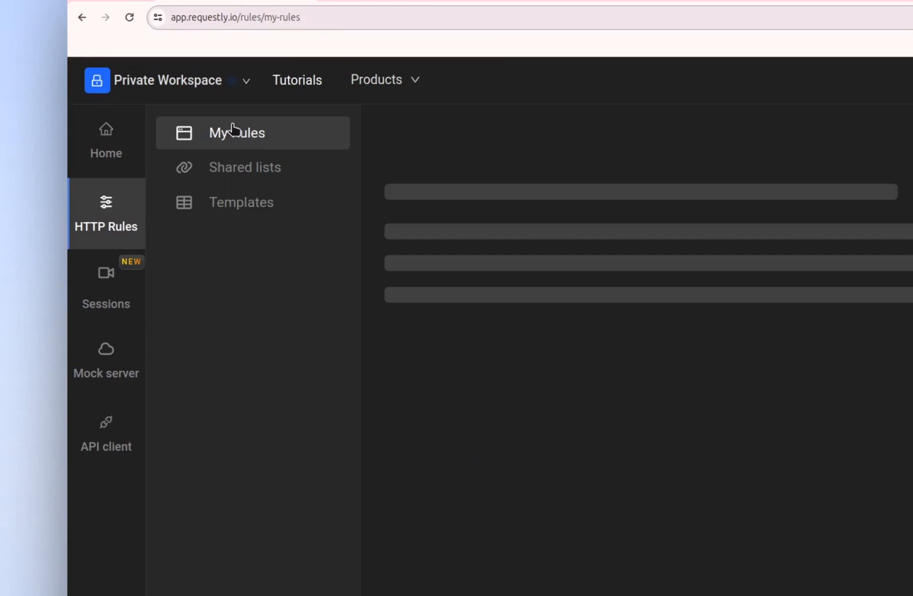
{"action": "mouse_move", "coordinate": [226, 147]}
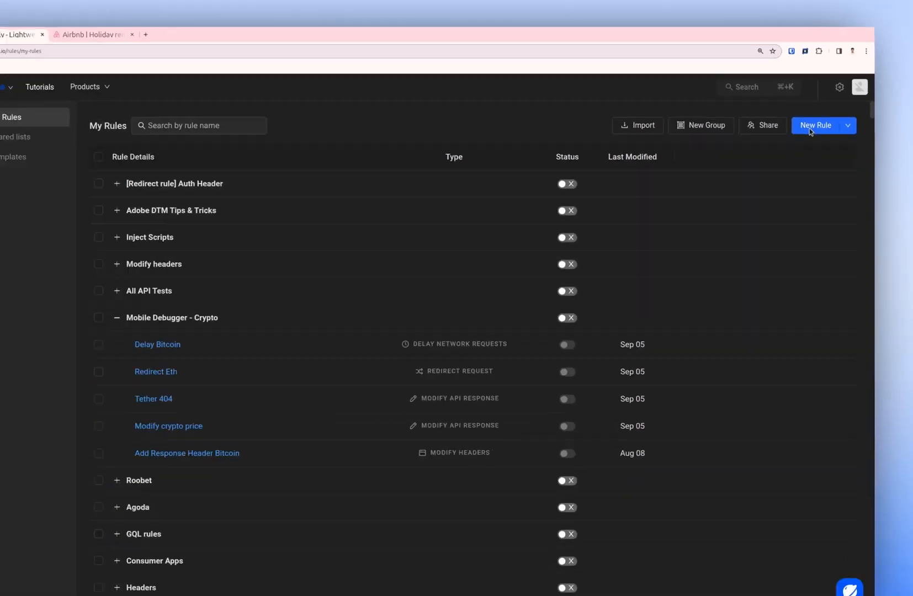
- Create a new rule of type Modify Request Body
{"action": "left_click", "coordinate": [817, 125]}
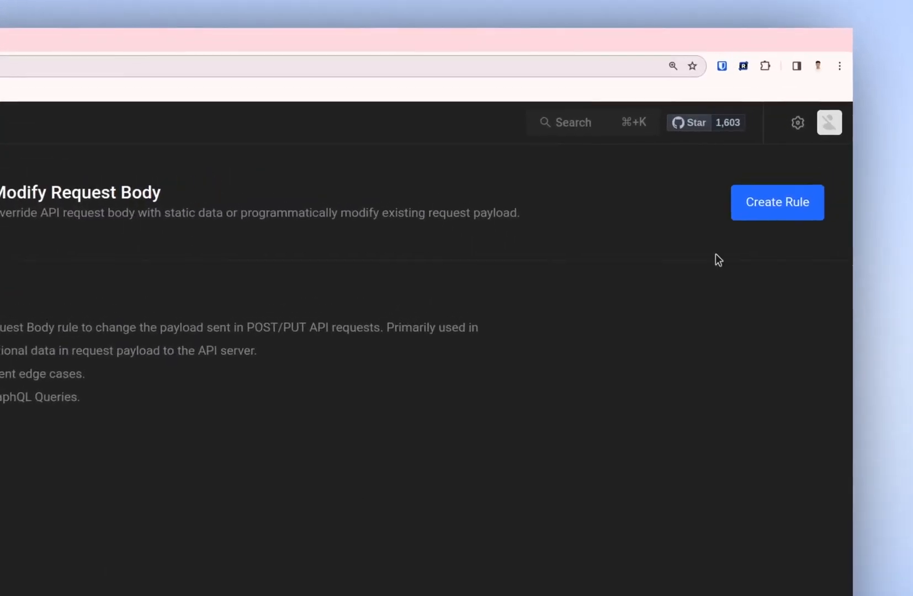
{"action": "left_click", "coordinate": [776, 202]}
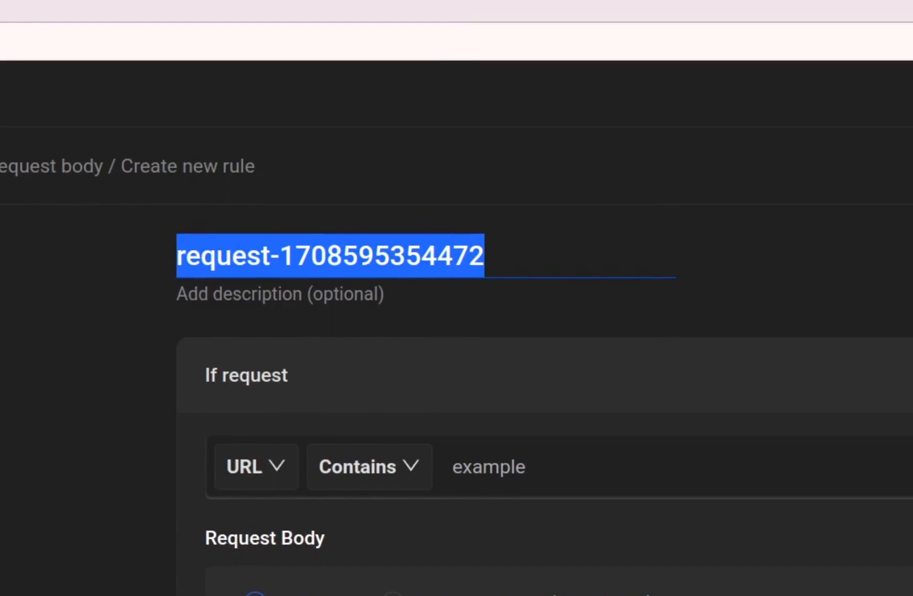
- Name the rule 'Modify Request Body rule' with description 'this is a demo rule'
{"action": "type", "text": "Modify Request Body rule"}
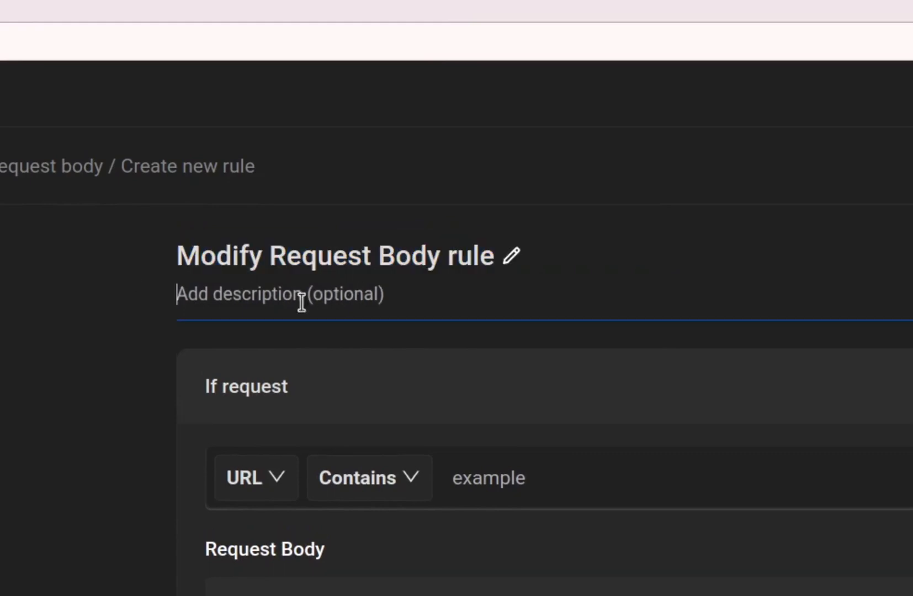
{"action": "type", "text": "this is a demo rule"}
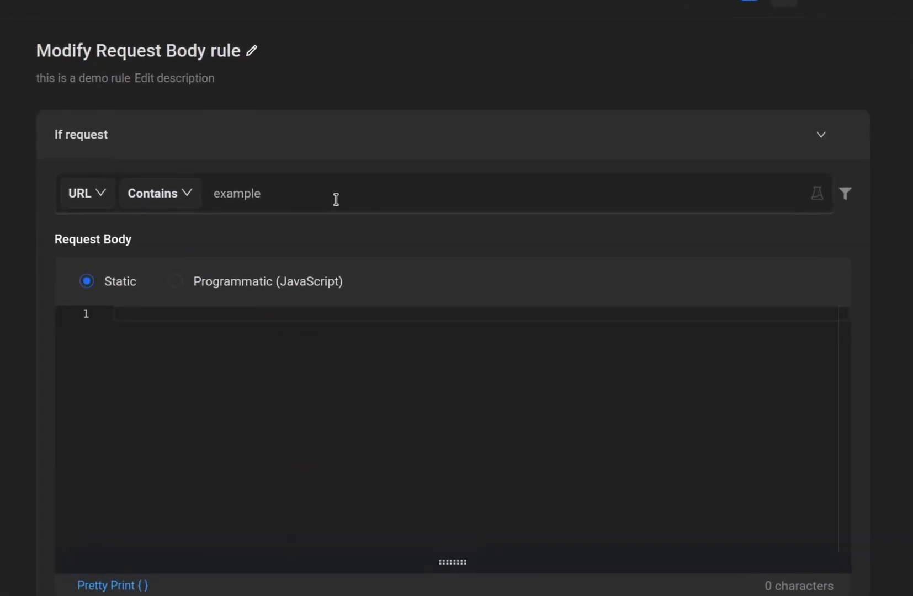
- Set the URL Contains condition to airbnb.co.in
{"action": "left_click", "coordinate": [86, 192]}
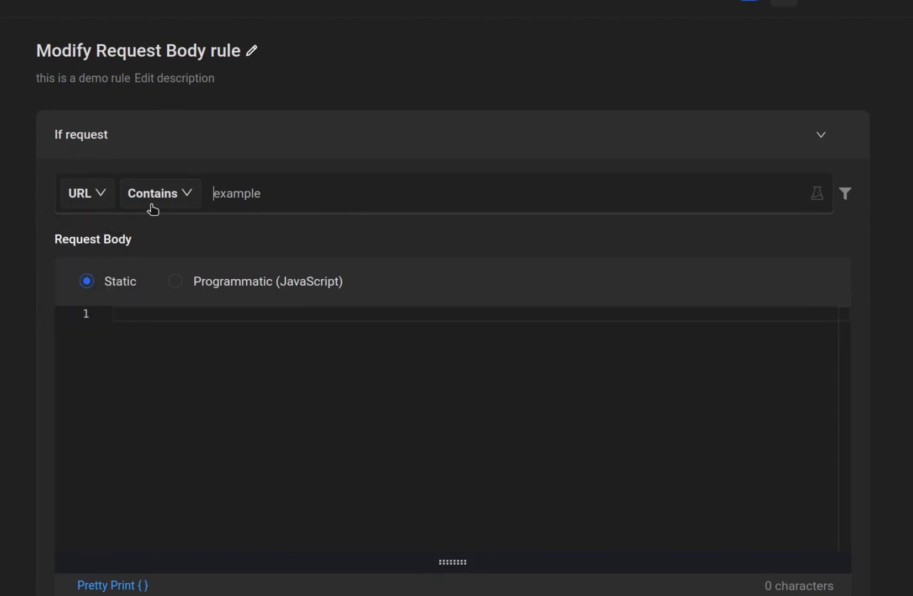
{"action": "left_click", "coordinate": [159, 193]}
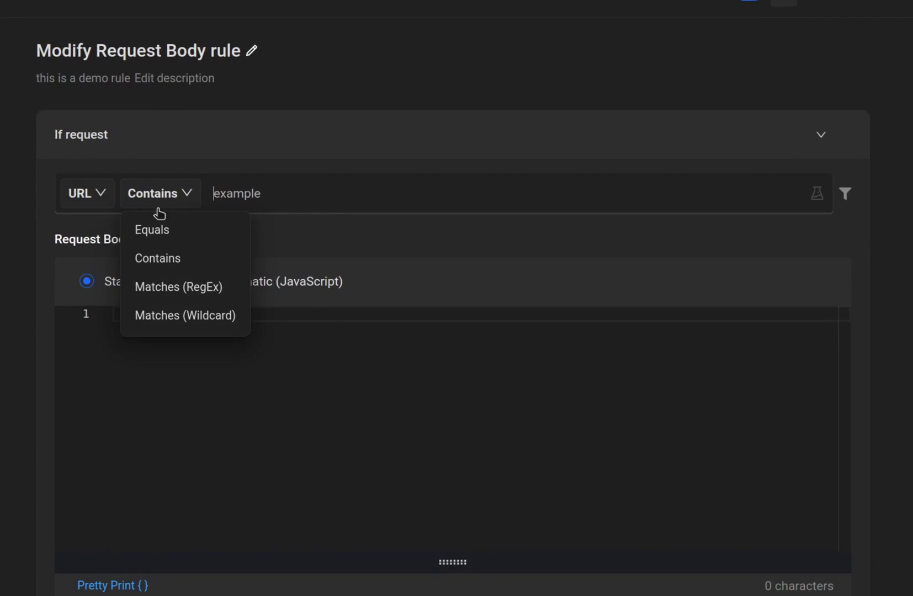
{"action": "mouse_move", "coordinate": [162, 287]}
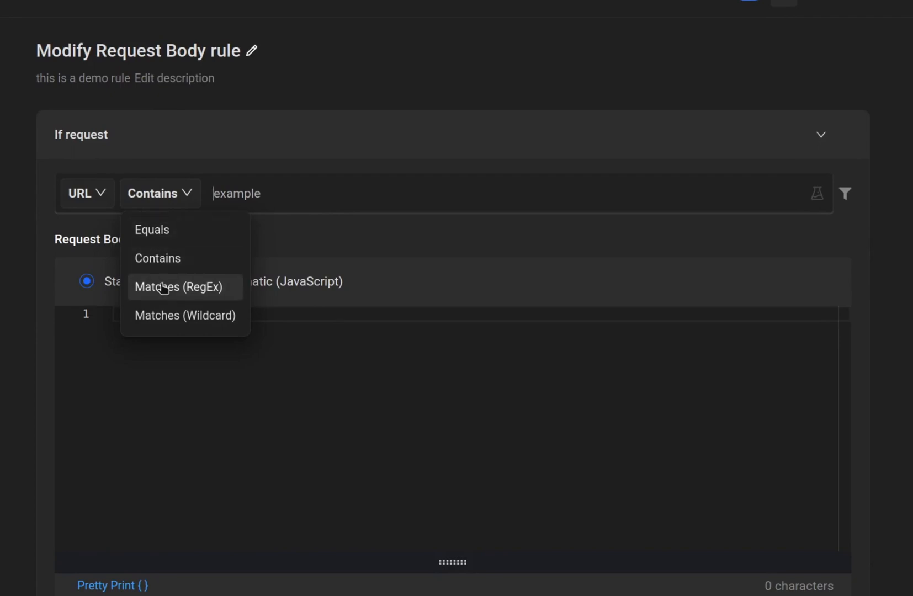
{"action": "mouse_move", "coordinate": [185, 315]}
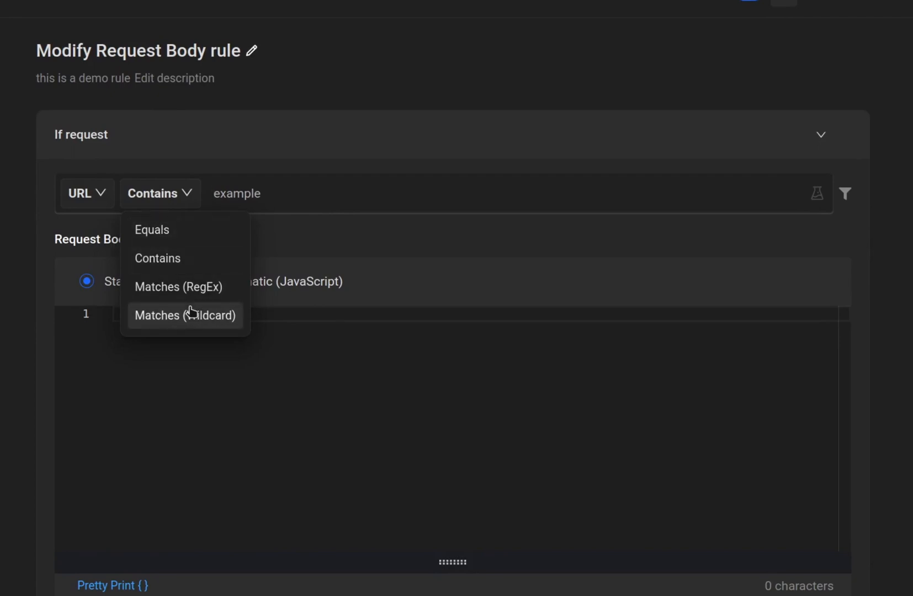
{"action": "left_click", "coordinate": [400, 193]}
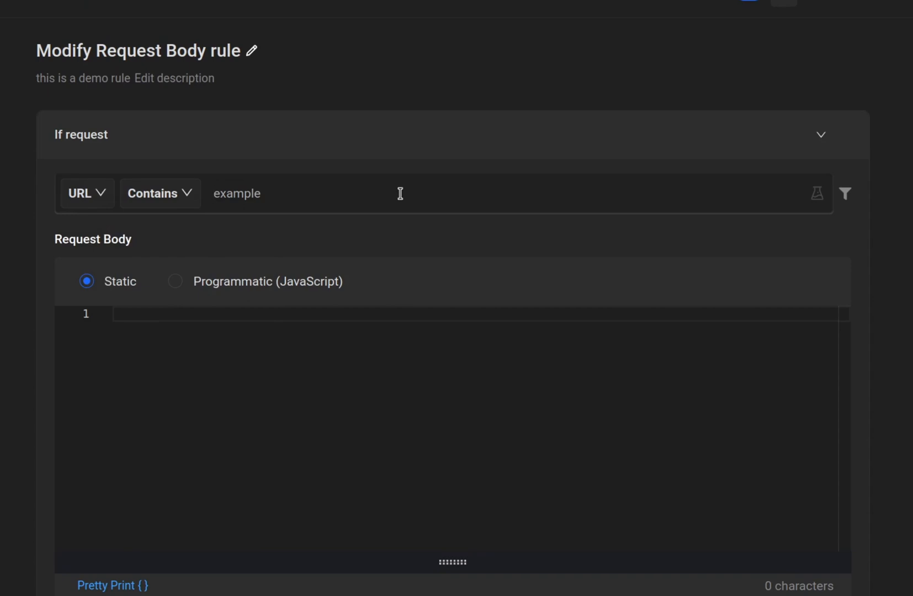
{"action": "type", "text": "airbnb.co.in"}
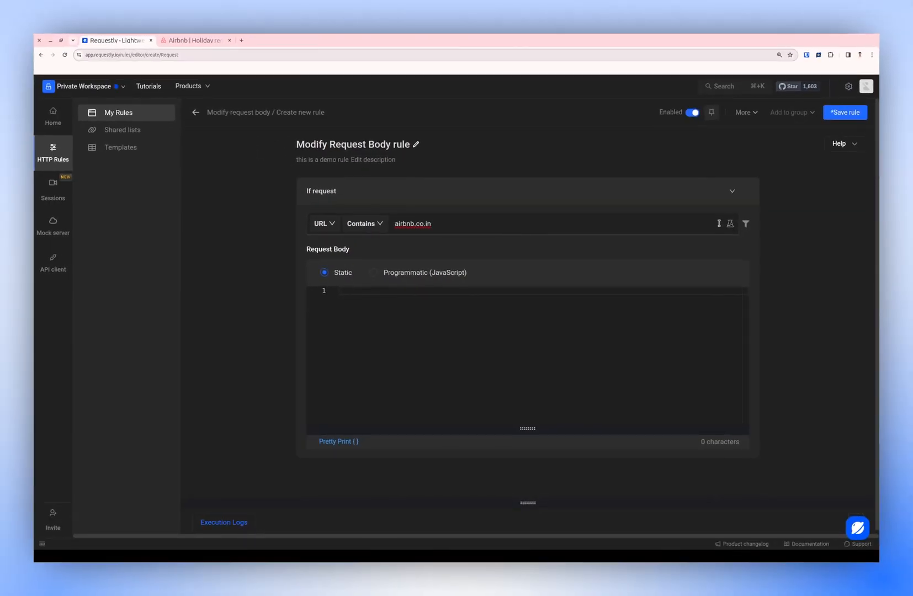
{"action": "left_click", "coordinate": [729, 223]}
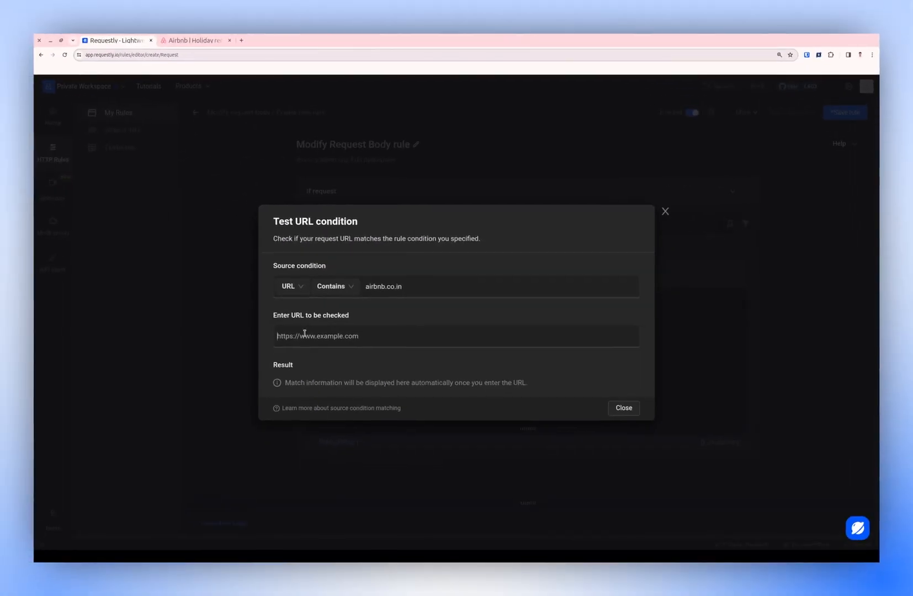
{"action": "type", "text": "https://airbnb.co.in"}
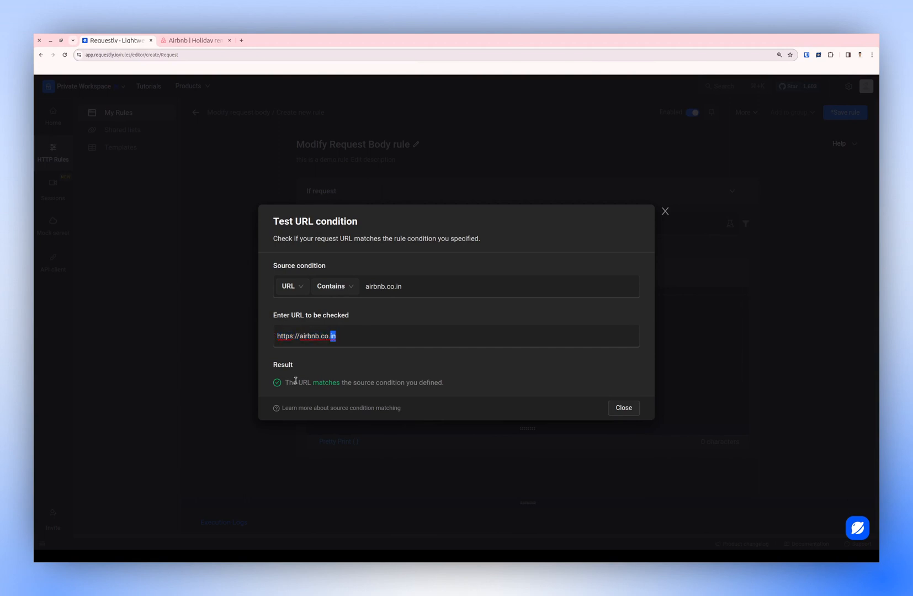
{"action": "left_click", "coordinate": [623, 407]}
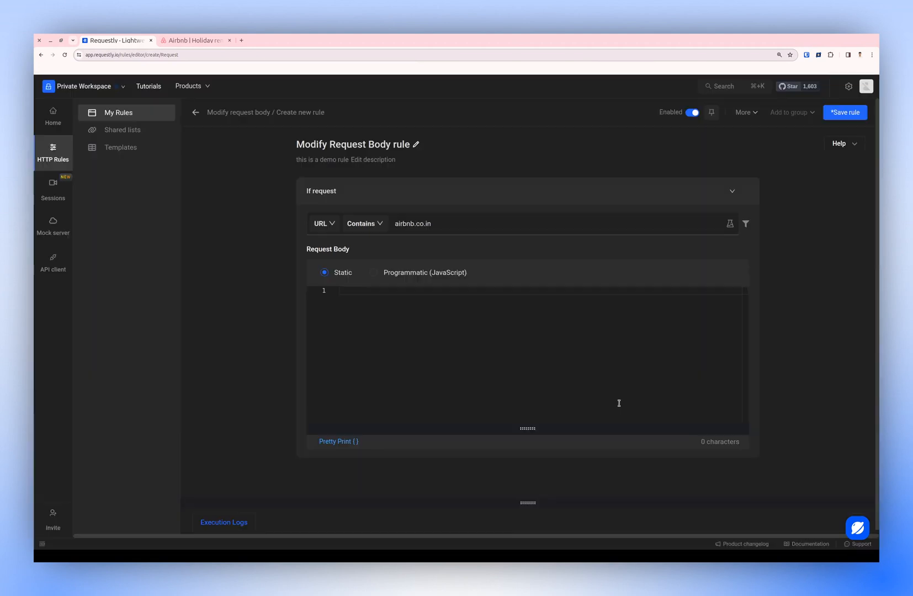
{"action": "left_click", "coordinate": [745, 224]}
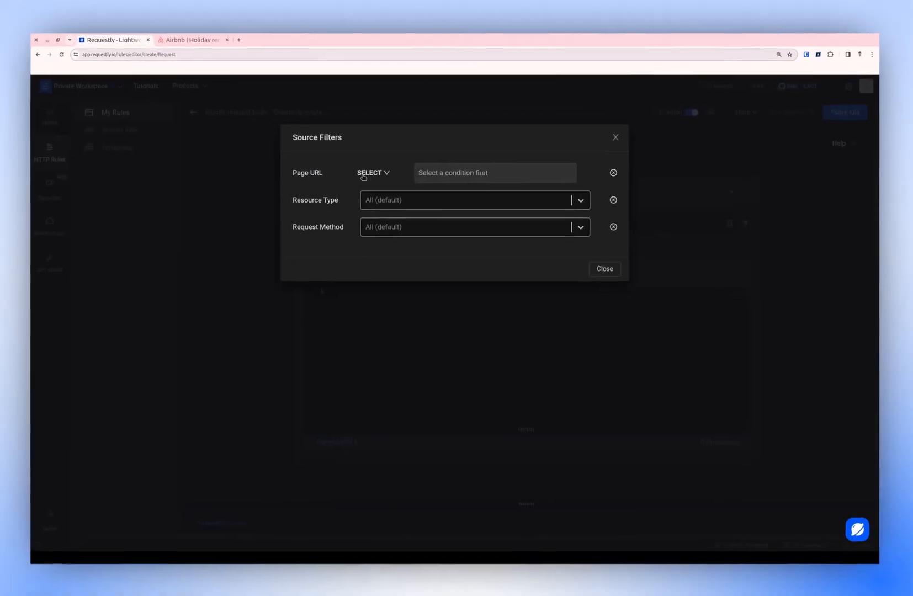
{"action": "left_click", "coordinate": [374, 172]}
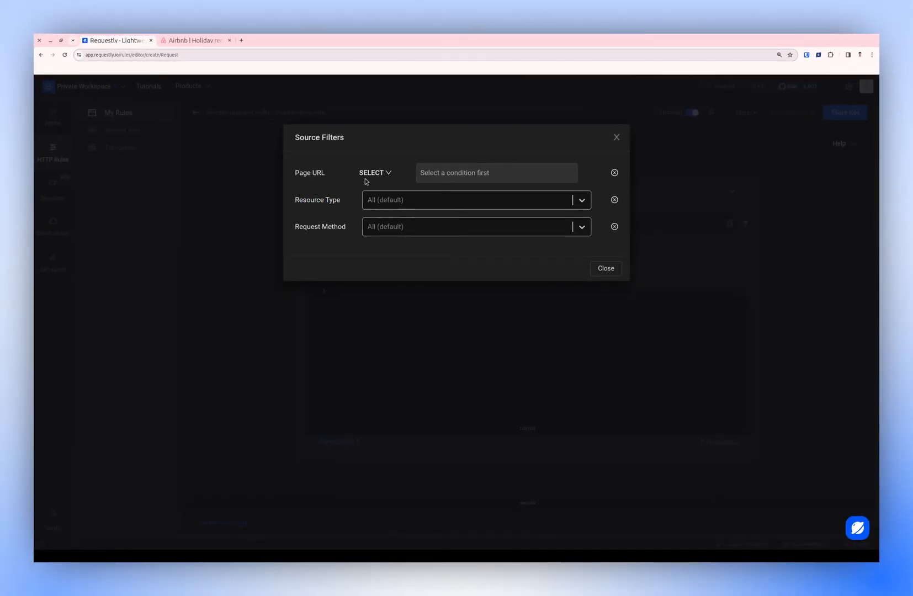
{"action": "left_click", "coordinate": [375, 172]}
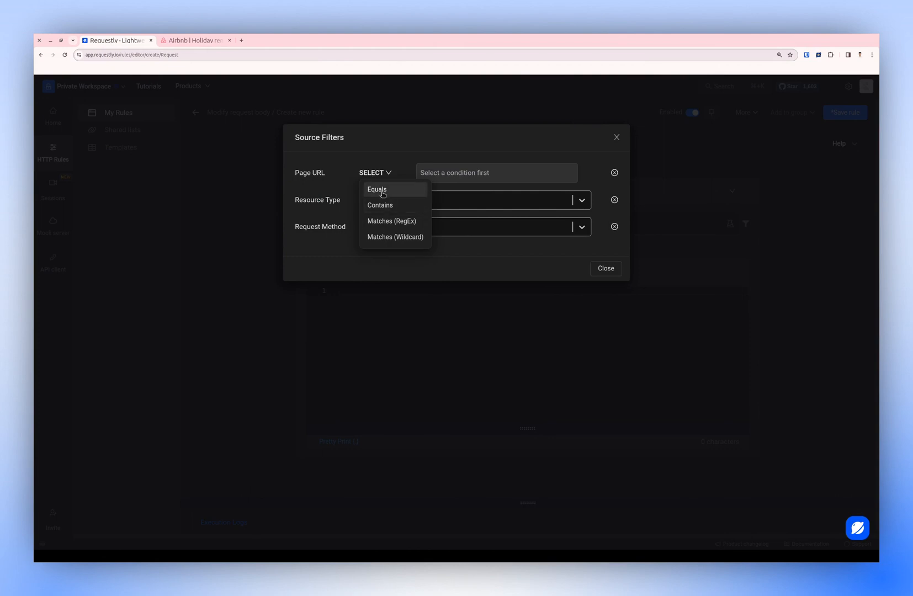
{"action": "mouse_move", "coordinate": [382, 174]}
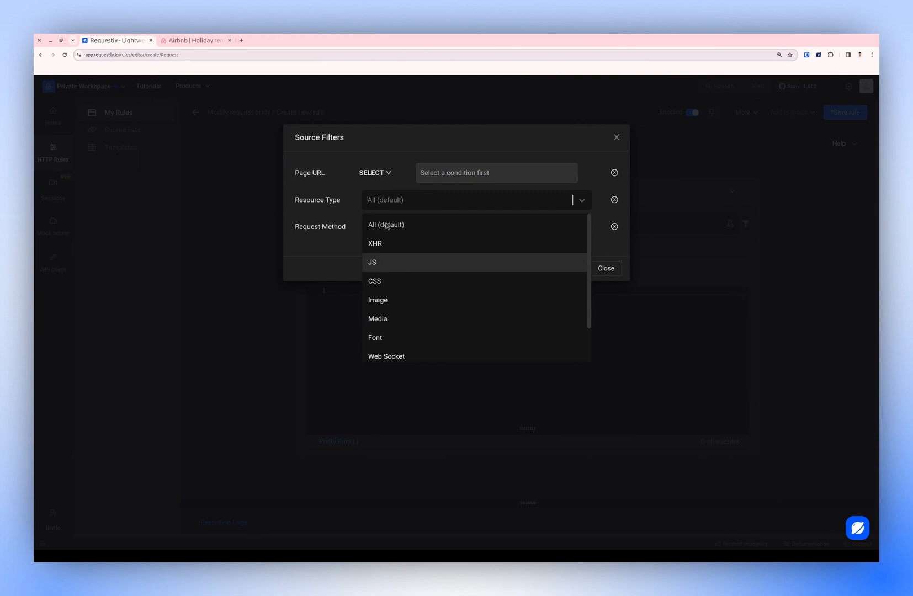
{"action": "mouse_move", "coordinate": [374, 280]}
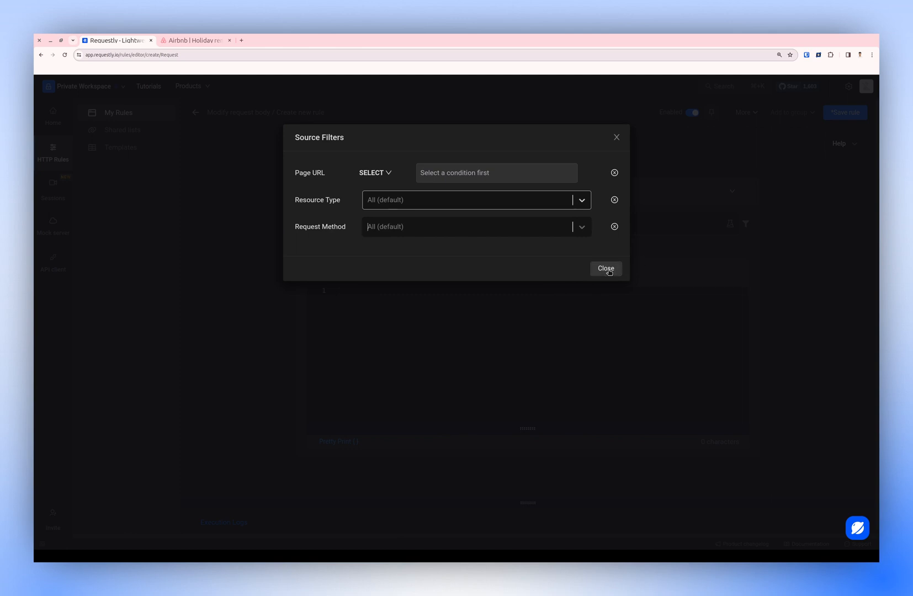
{"action": "left_click", "coordinate": [604, 268]}
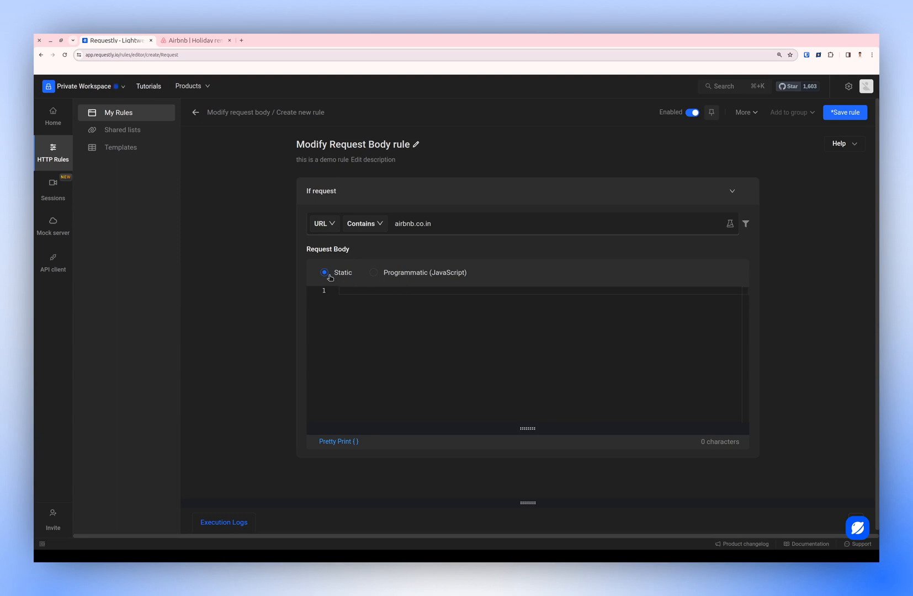
- View the Programmatic JavaScript template, then settle on a Static body with {}
{"action": "left_click", "coordinate": [373, 272]}
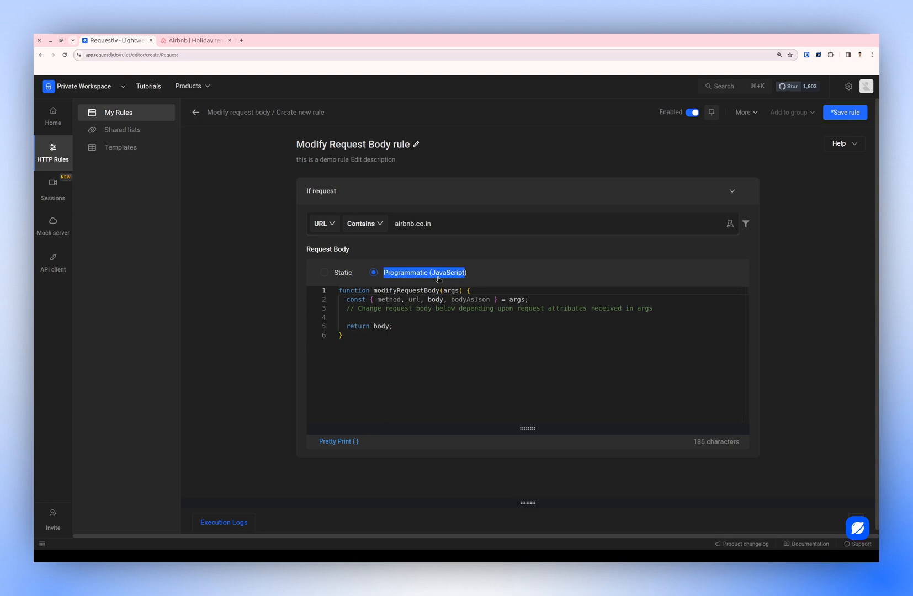
{"action": "left_click", "coordinate": [324, 272]}
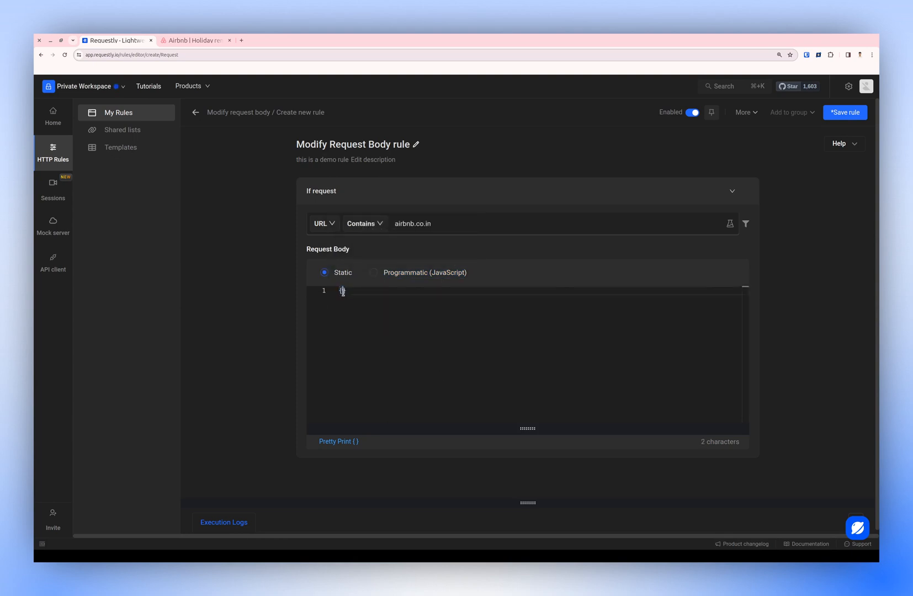
{"action": "left_click", "coordinate": [374, 273]}
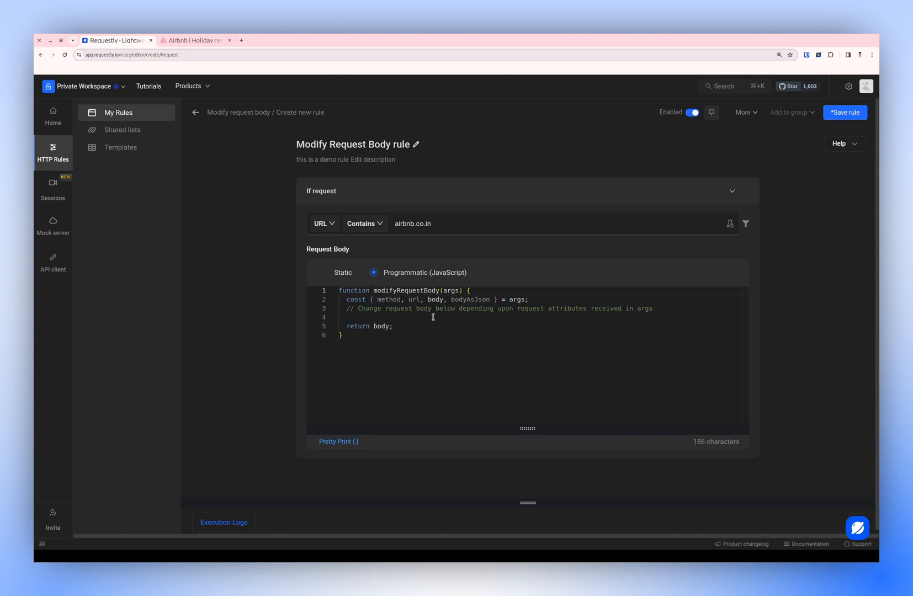
{"action": "left_click", "coordinate": [343, 290]}
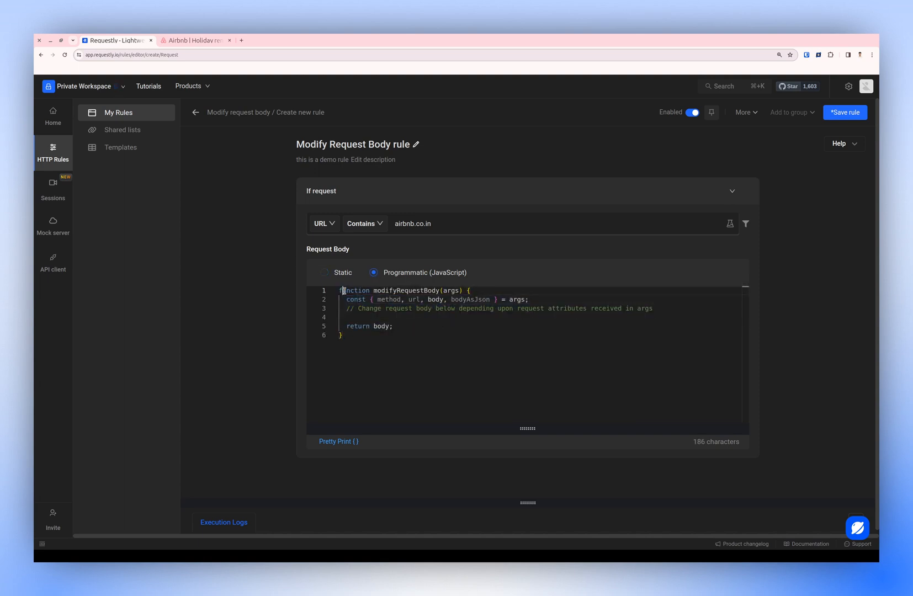
{"action": "left_click", "coordinate": [324, 273]}
{"action": "type", "text": "{"}
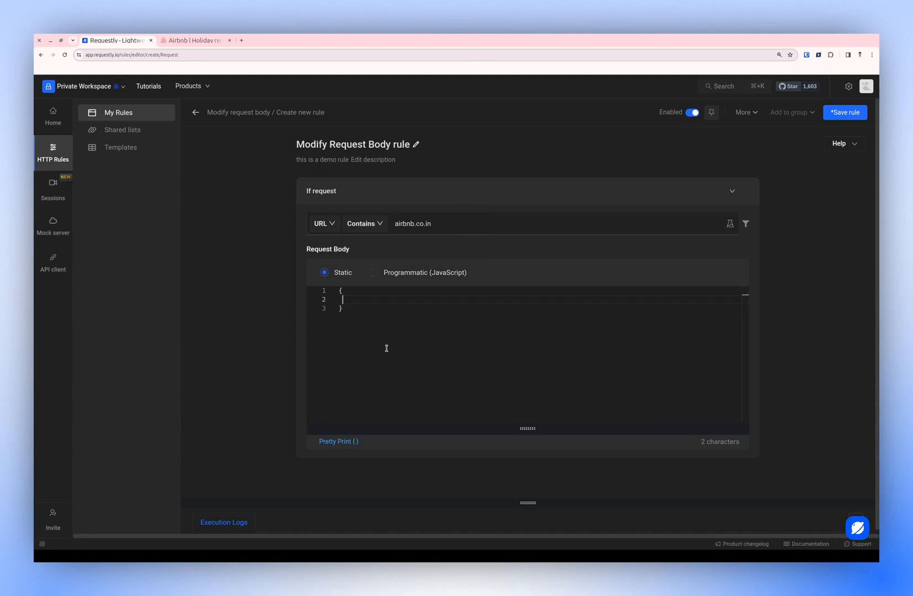
- Enter the static body {"foo": "bar"}, pretty-print it, and save the rule
{"action": "type", "text": "\"foo\":"}
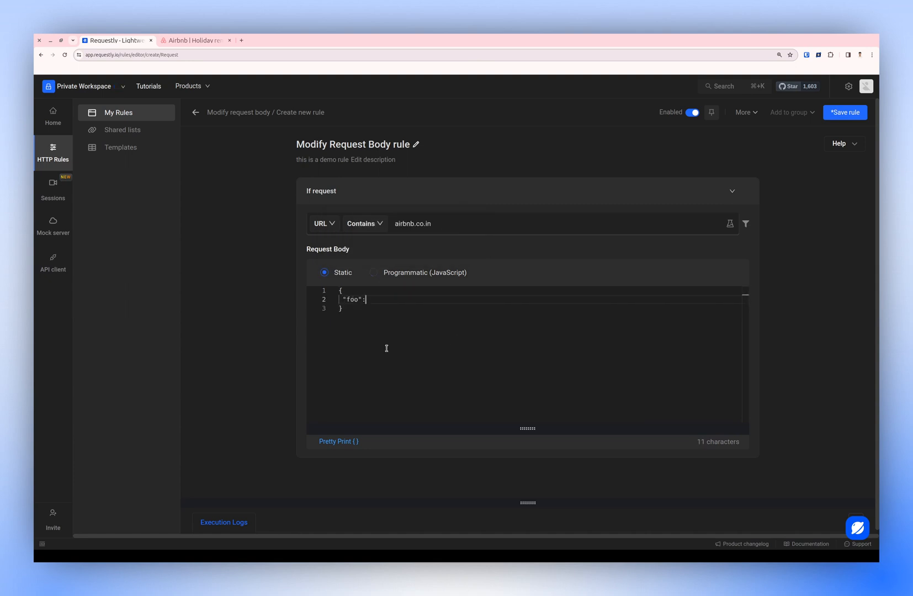
{"action": "type", "text": "\"bar\""}
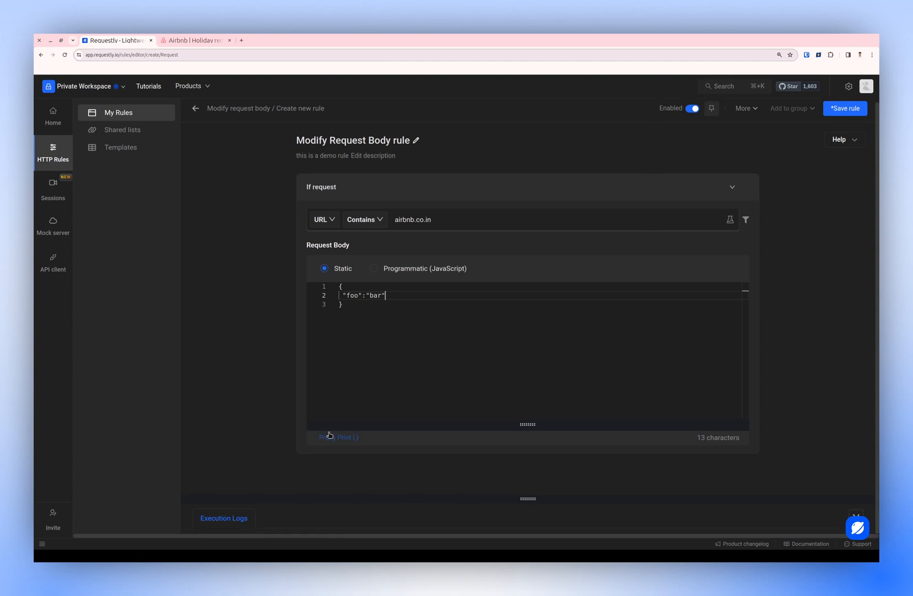
{"action": "left_click", "coordinate": [328, 437]}
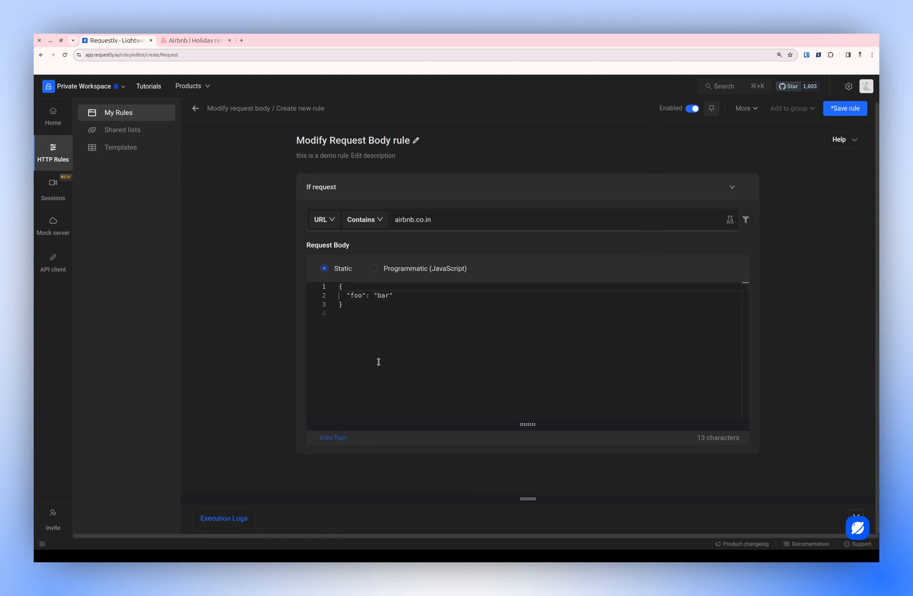
{"action": "mouse_move", "coordinate": [459, 369]}
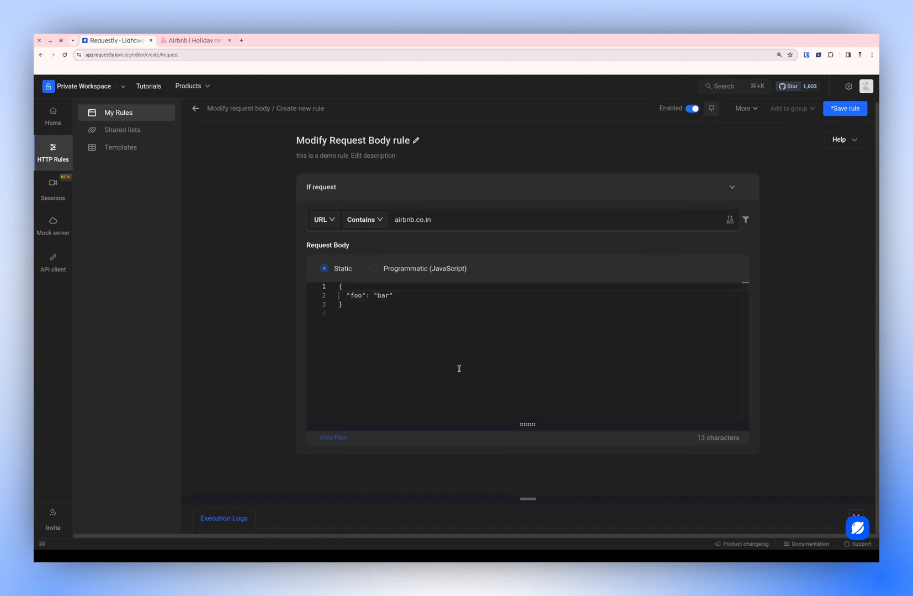
{"action": "left_click", "coordinate": [843, 108]}
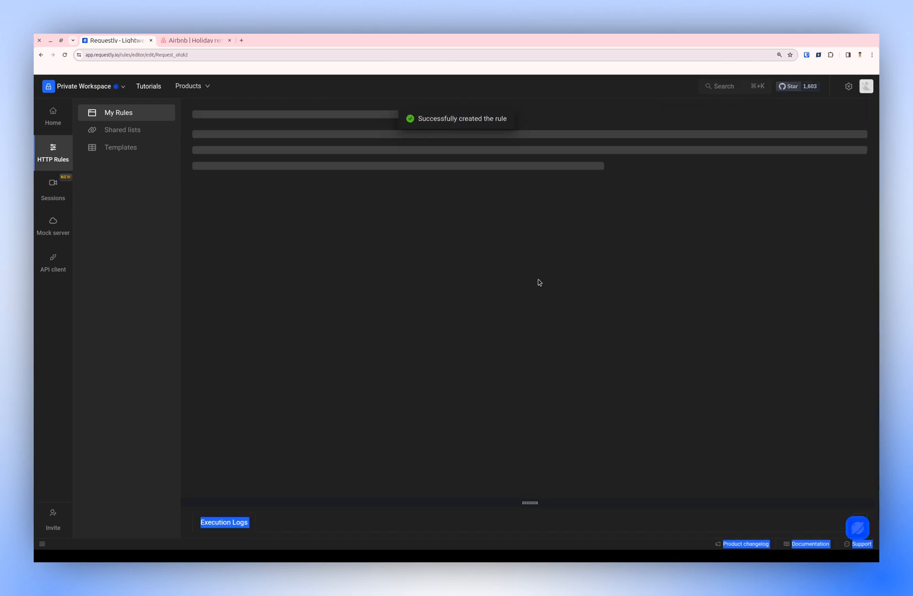
- Test the rule on airbnb.co.in and inspect the GetConsentForUserQuery payload
{"action": "left_click", "coordinate": [195, 40]}
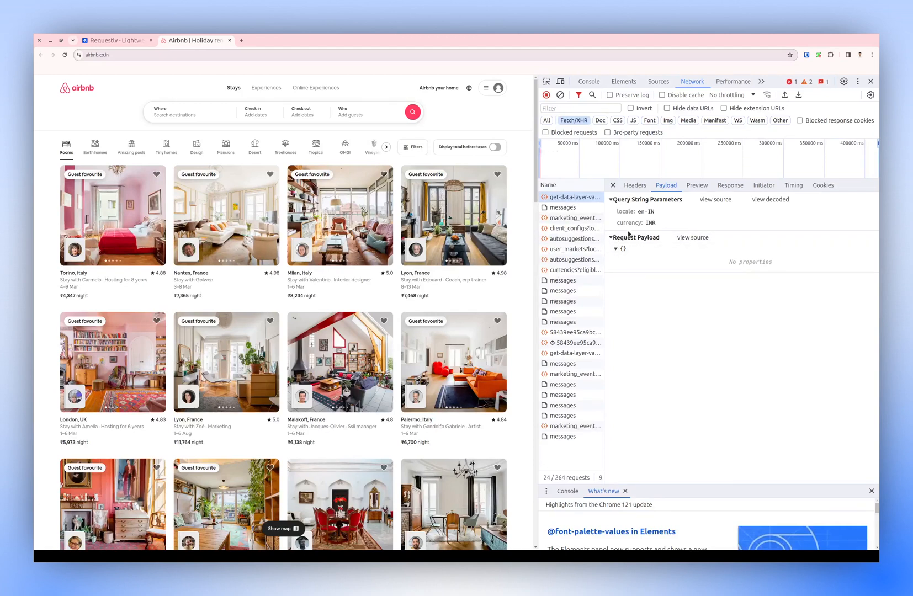
{"action": "left_click", "coordinate": [113, 40]}
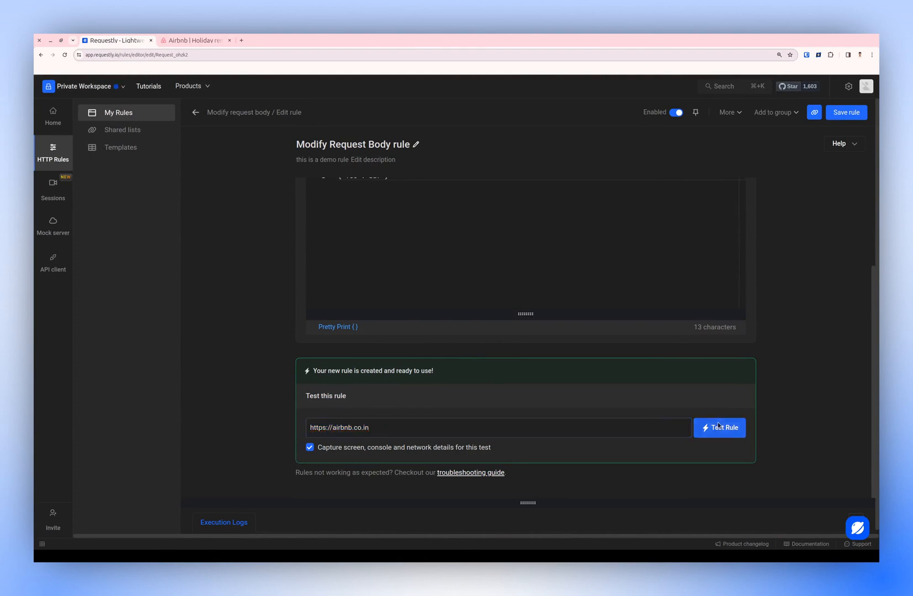
{"action": "left_click", "coordinate": [719, 427]}
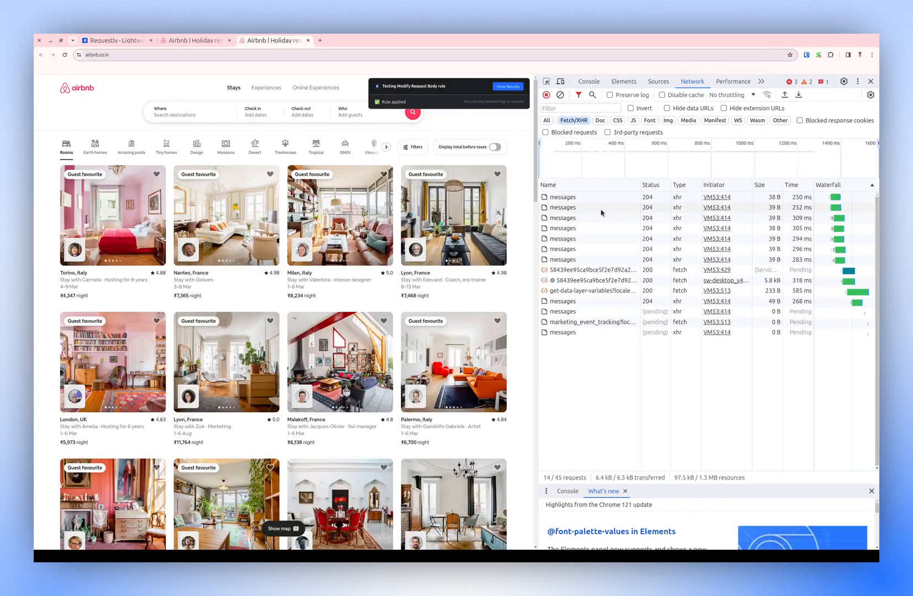
{"action": "left_click", "coordinate": [589, 269]}
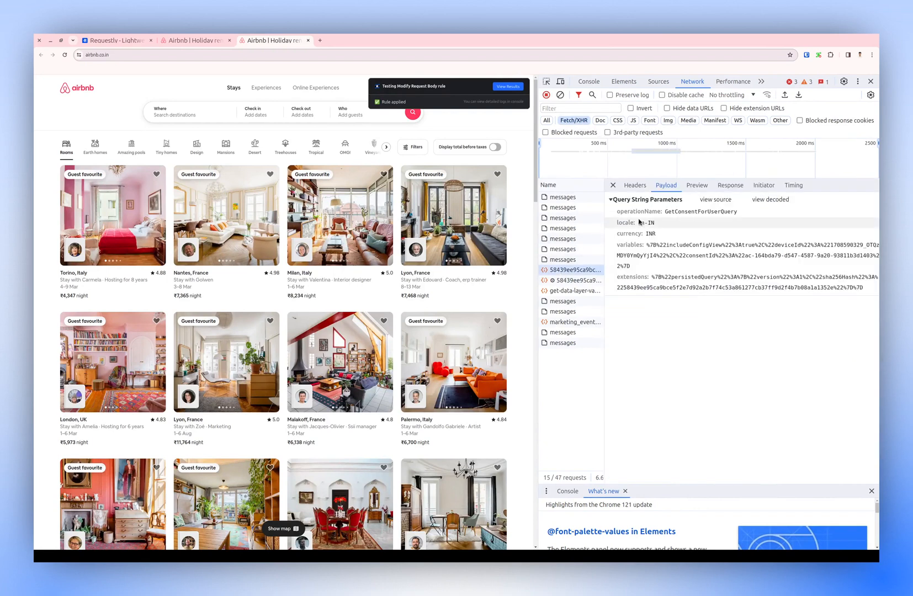